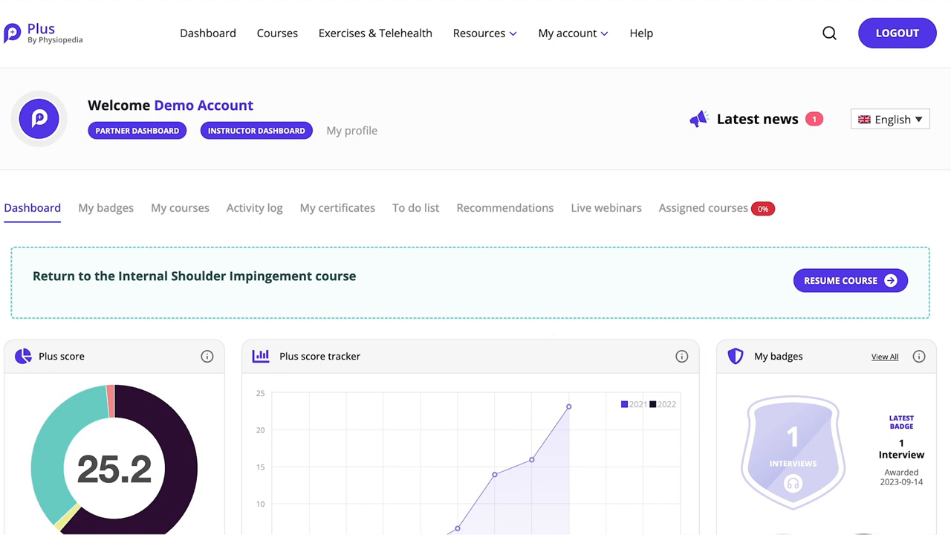
Step: Go from the dashboard to the Courses catalogue listing Physiopedia Plus courses
left_click(479, 32)
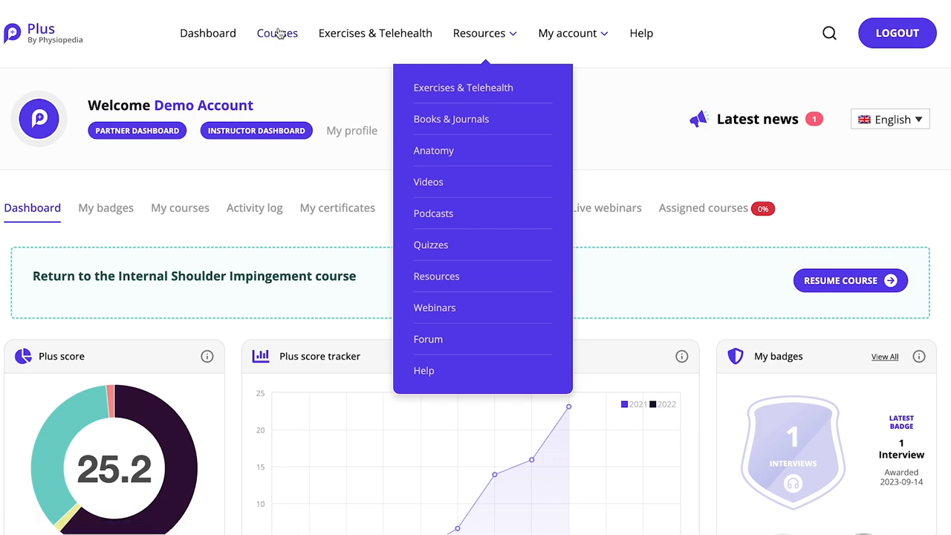
left_click(276, 33)
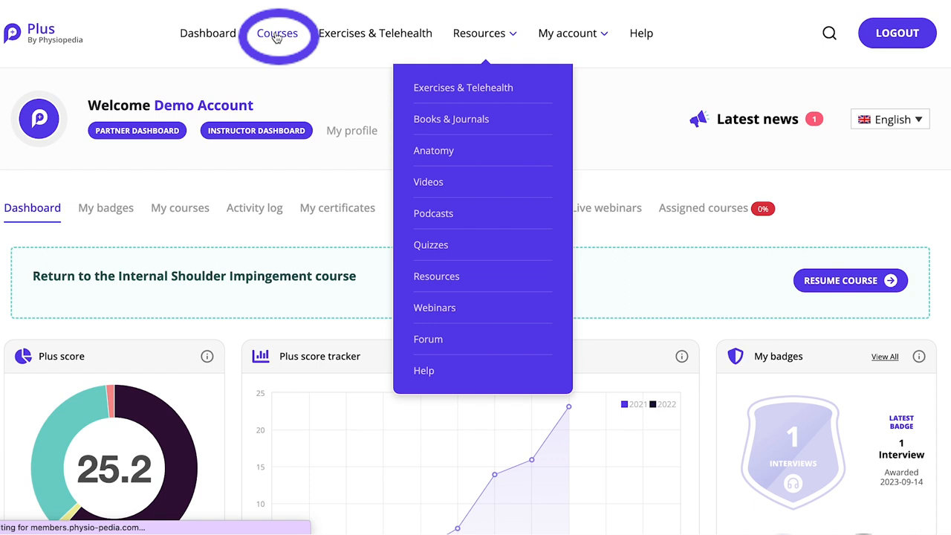
left_click(276, 33)
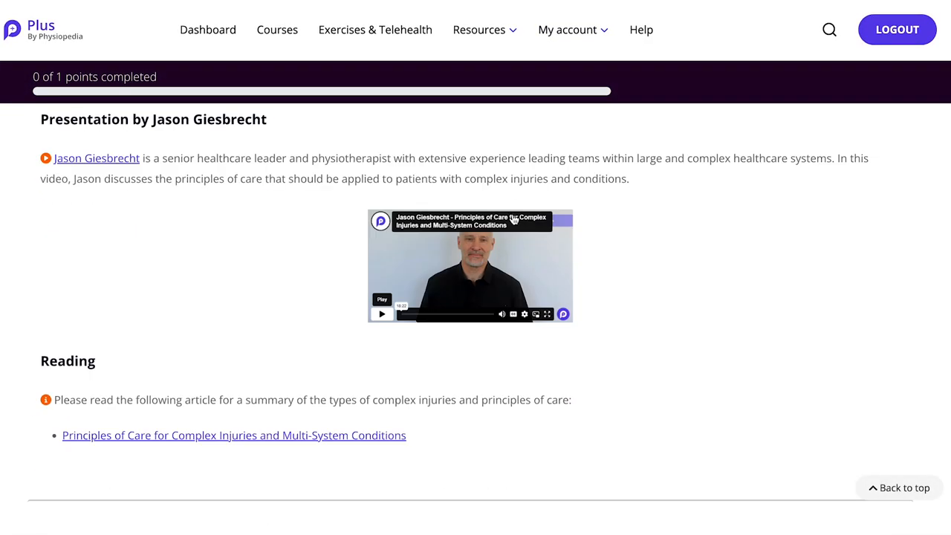
Step: Reach the course's reflection section and follow 'Share your reflection in the discussion forum'
scroll("down", 3)
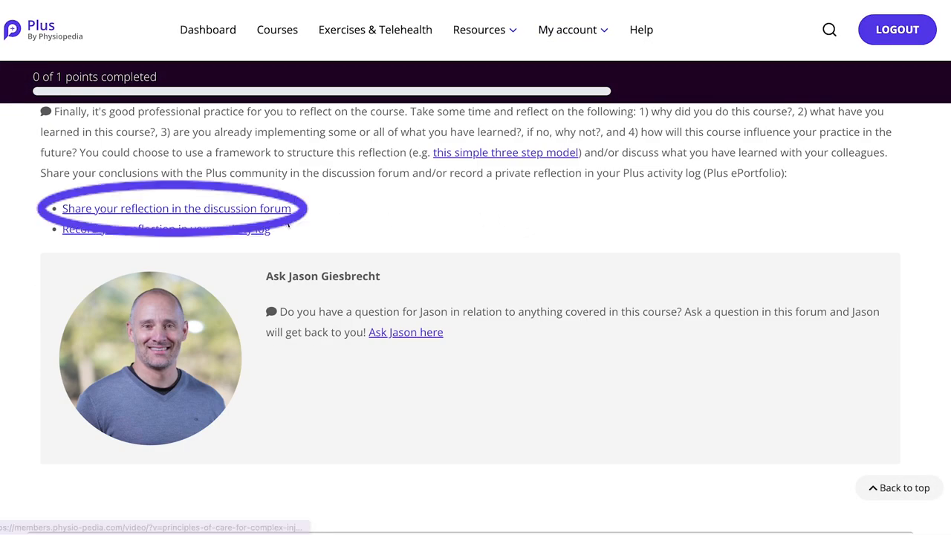
left_click(177, 208)
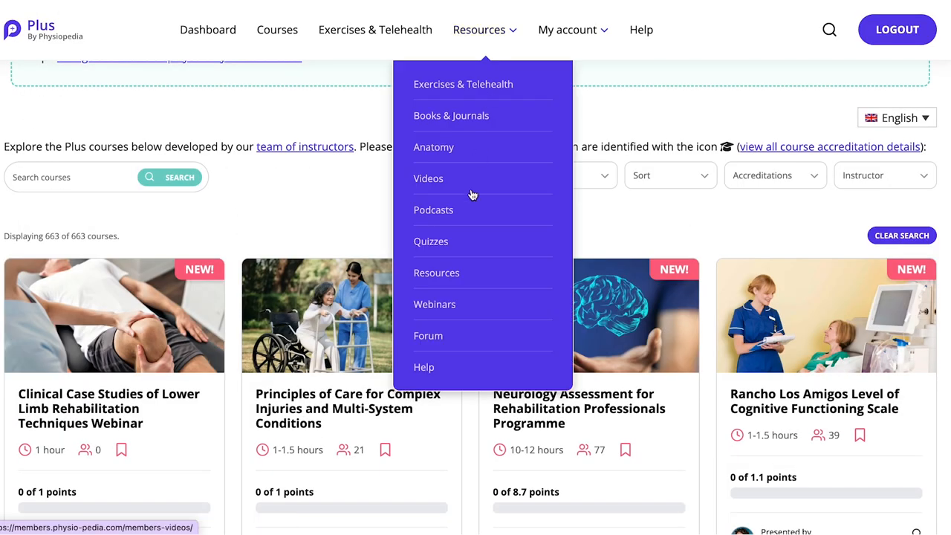
Step: Choose Forum from the Resources menu to reach the community forum
left_click(427, 336)
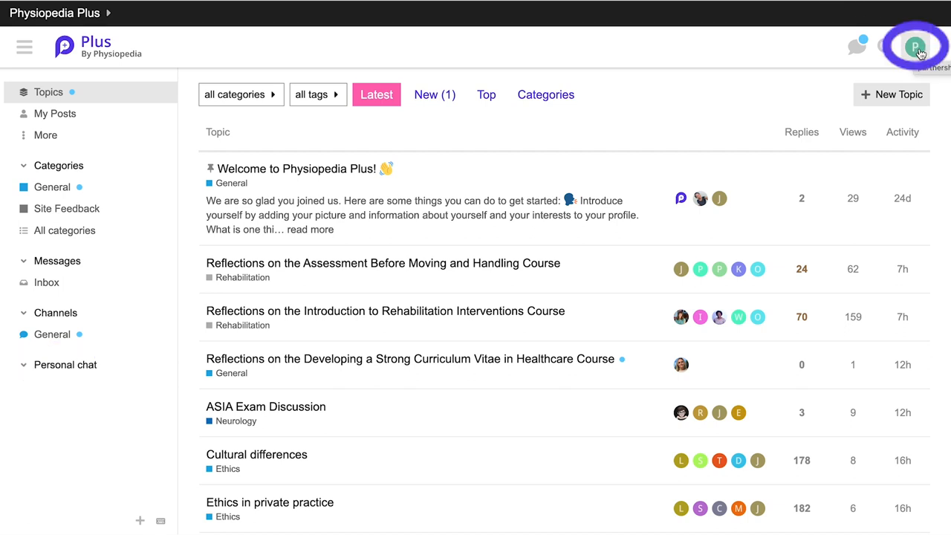
left_click(915, 46)
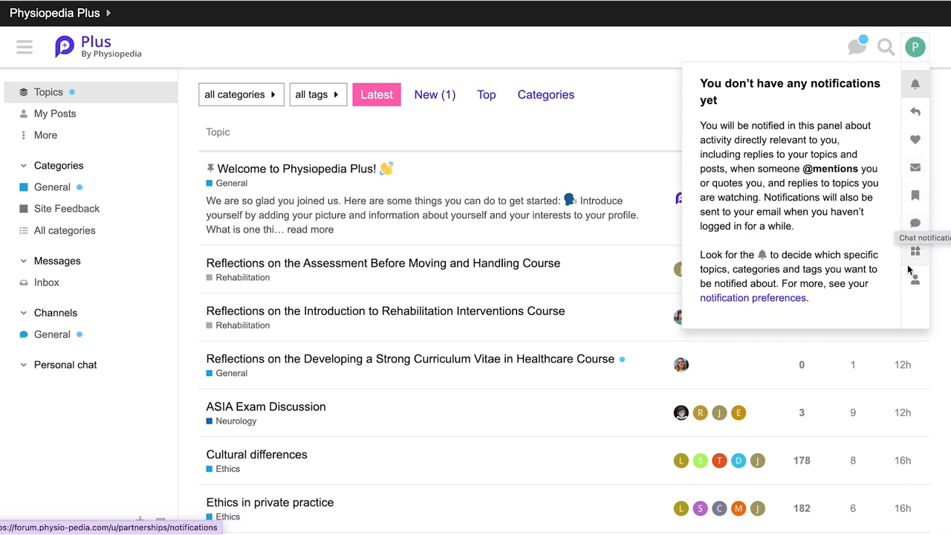
left_click(915, 281)
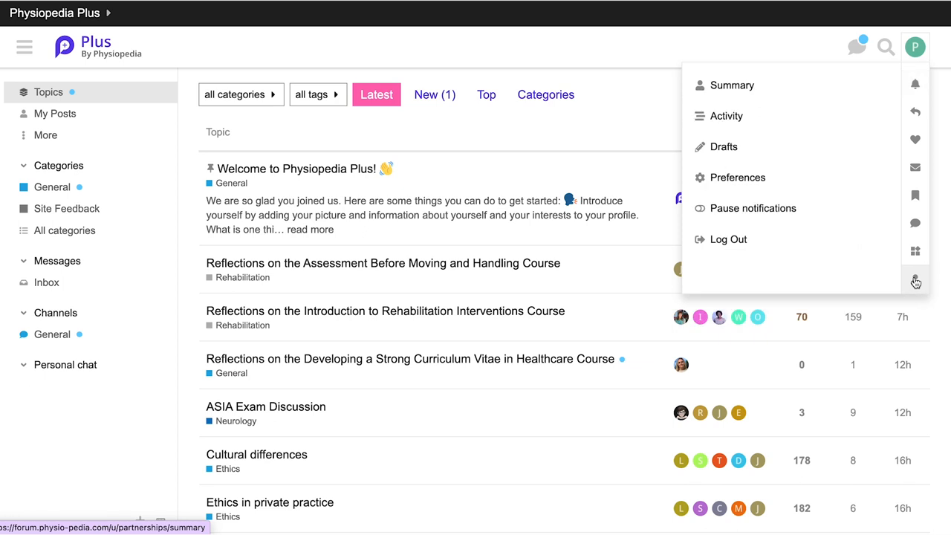
mouse_move(757, 147)
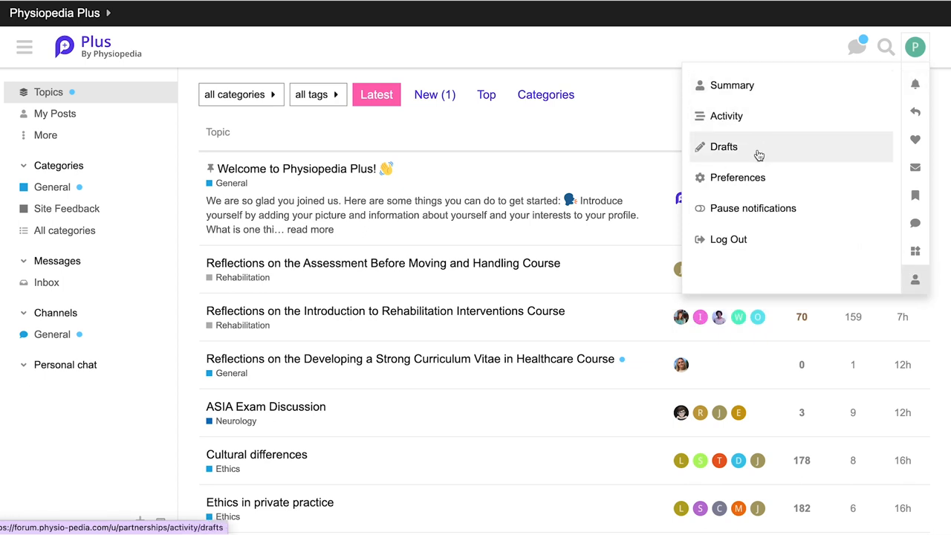
mouse_move(743, 208)
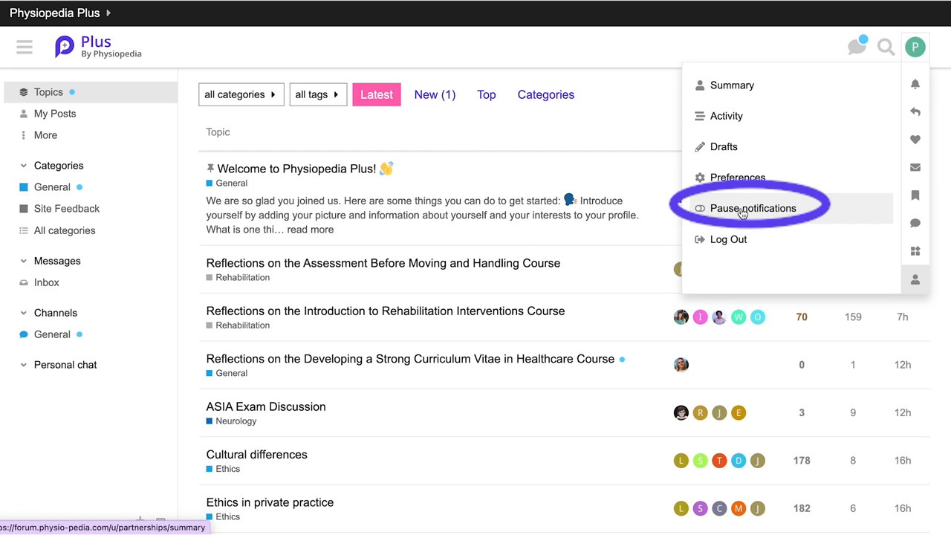
mouse_move(743, 214)
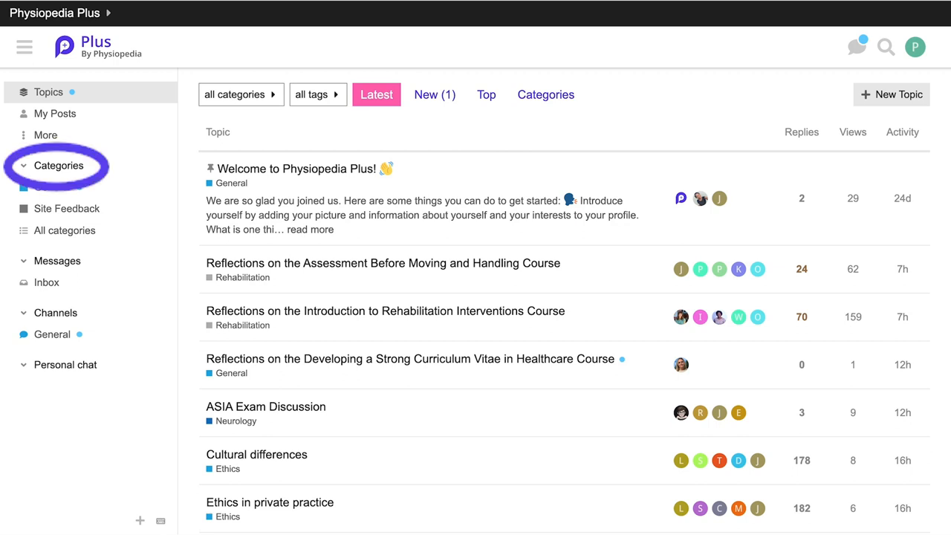
Step: Enter the Moving and Handling course reflections topic and start a reply
left_click(59, 165)
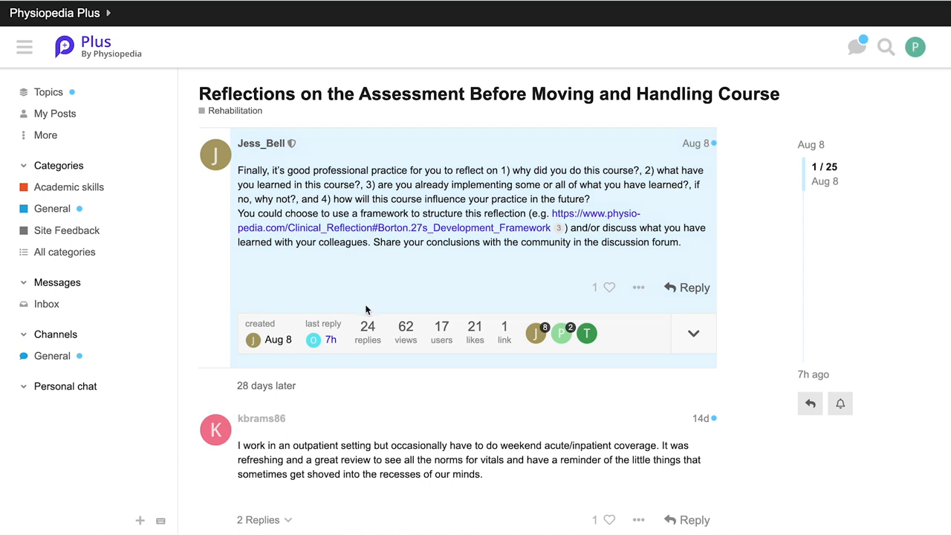
left_click(686, 288)
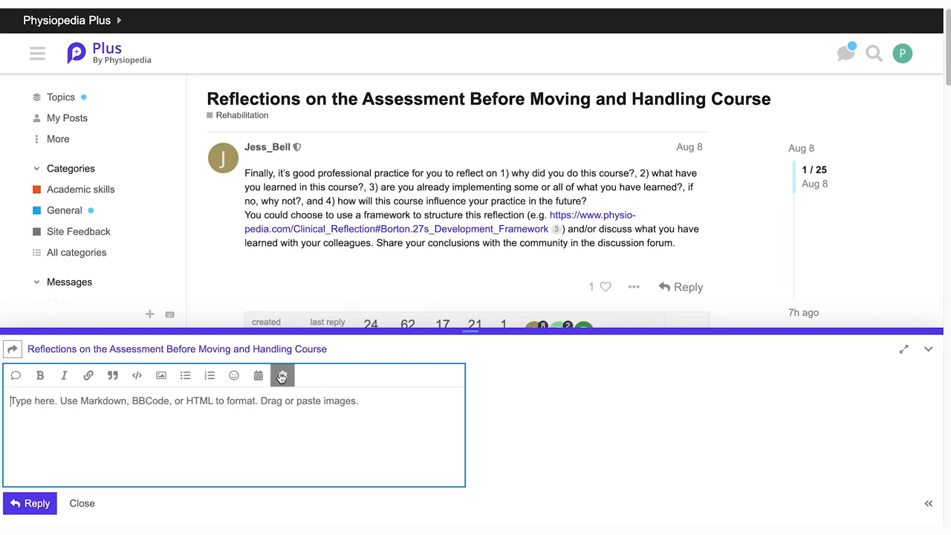
mouse_move(252, 401)
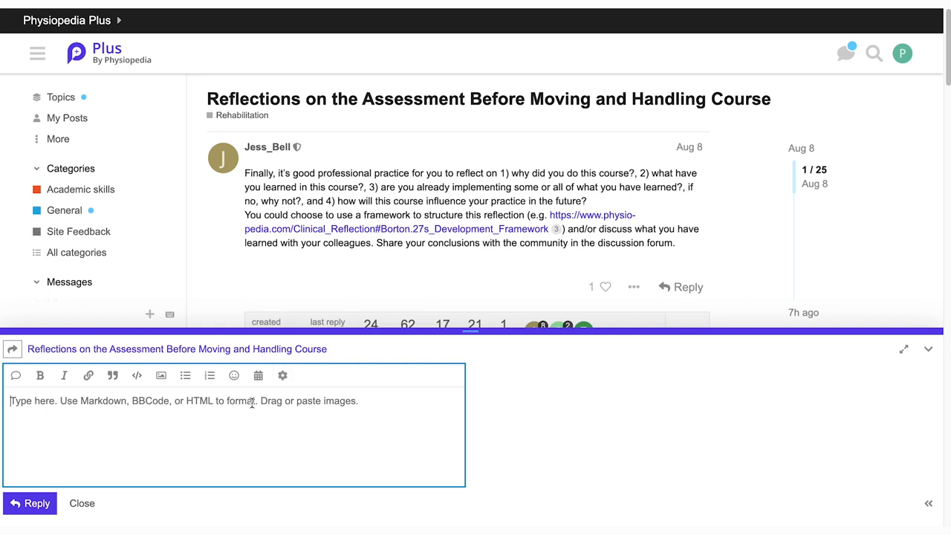
type("@jacquie")
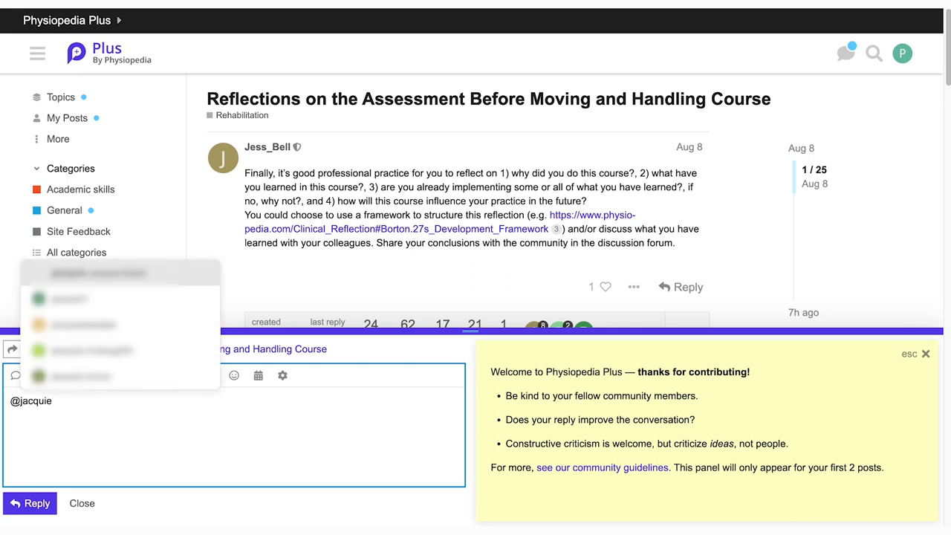
left_click(30, 502)
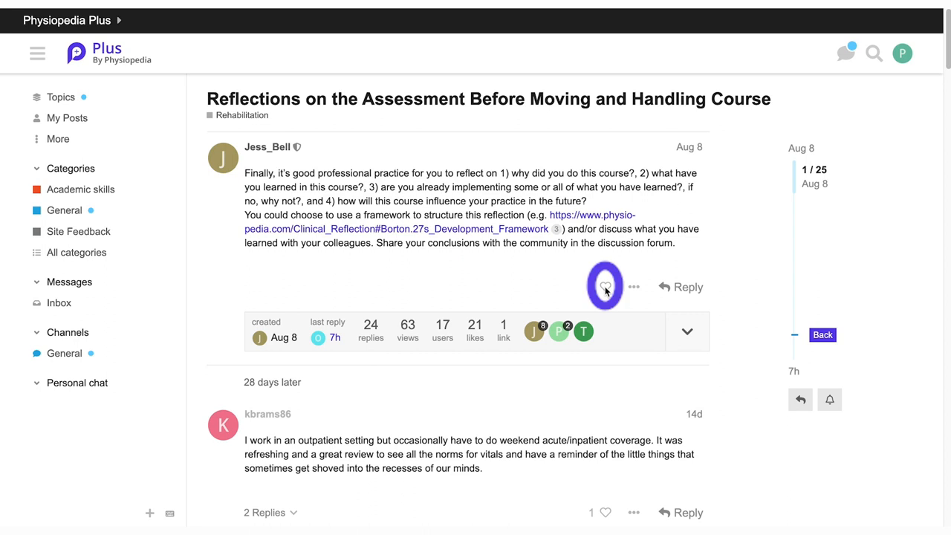
Step: Like the opening post, then check your Bookmarks panel, which shows nothing saved yet
left_click(604, 286)
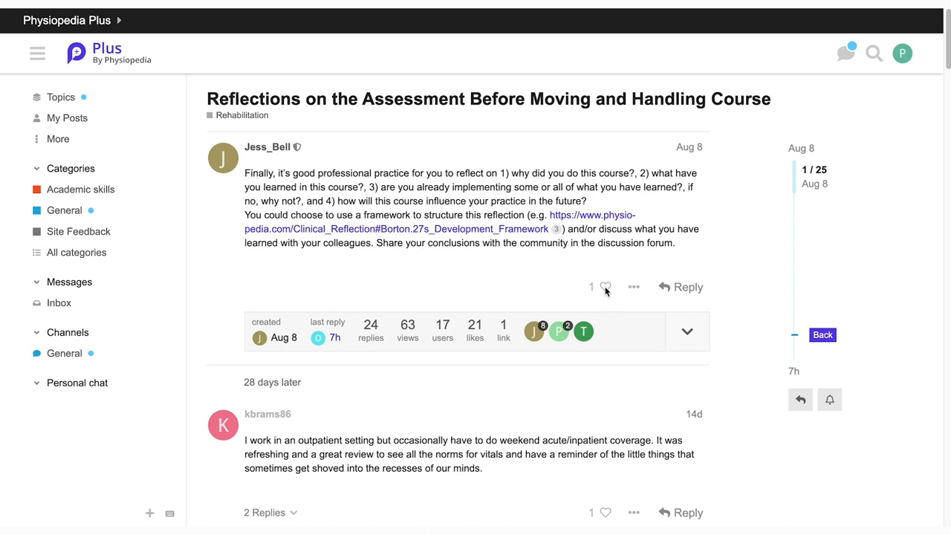
left_click(606, 287)
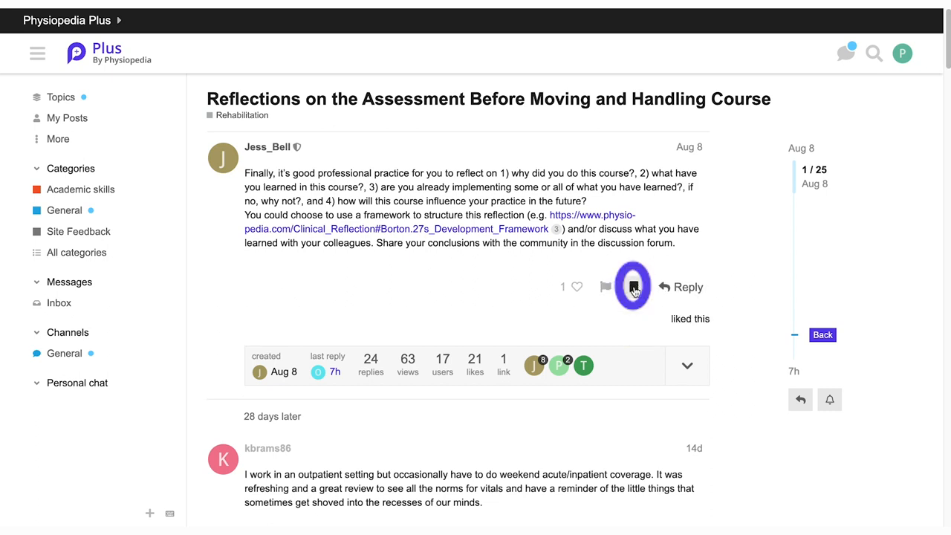
mouse_move(632, 287)
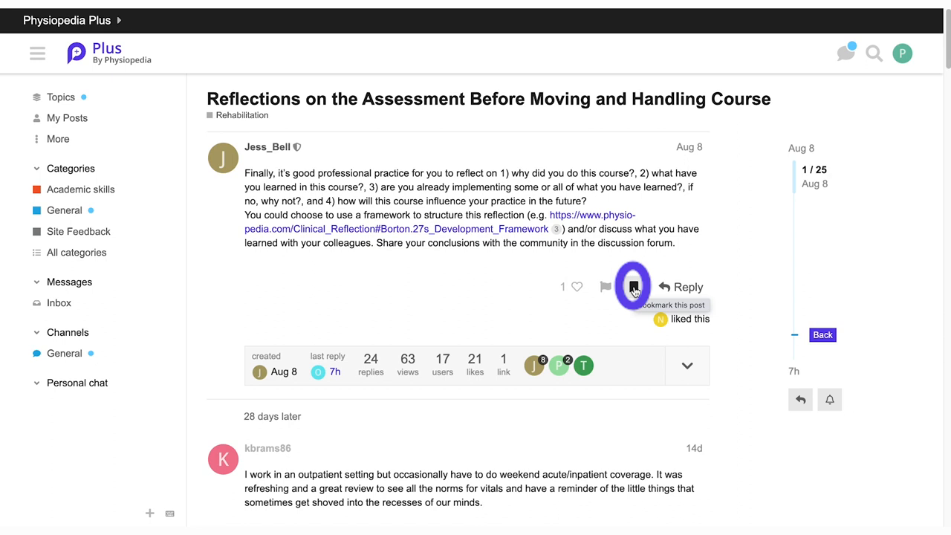
left_click(901, 54)
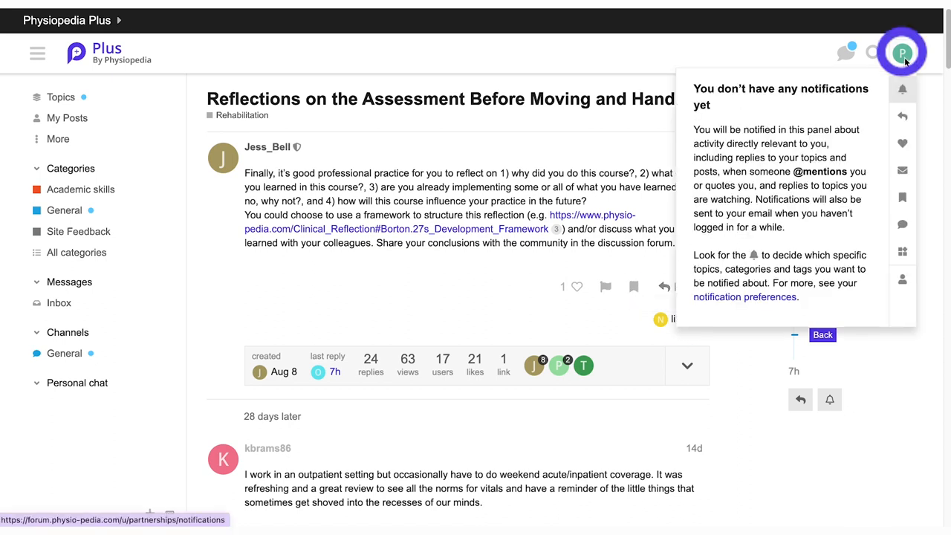
left_click(902, 198)
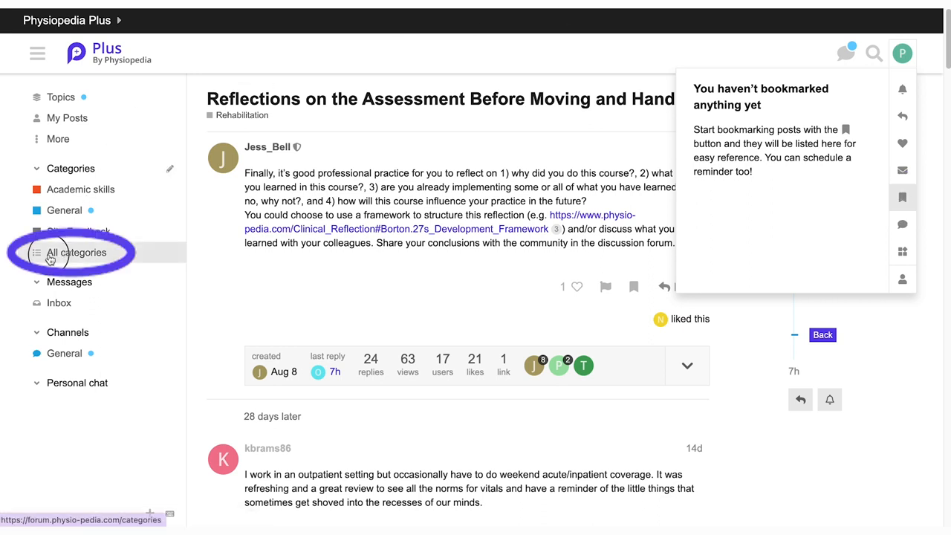
Step: Edit category navigation to include Amputees and Ask the expert, and save the changes
left_click(75, 252)
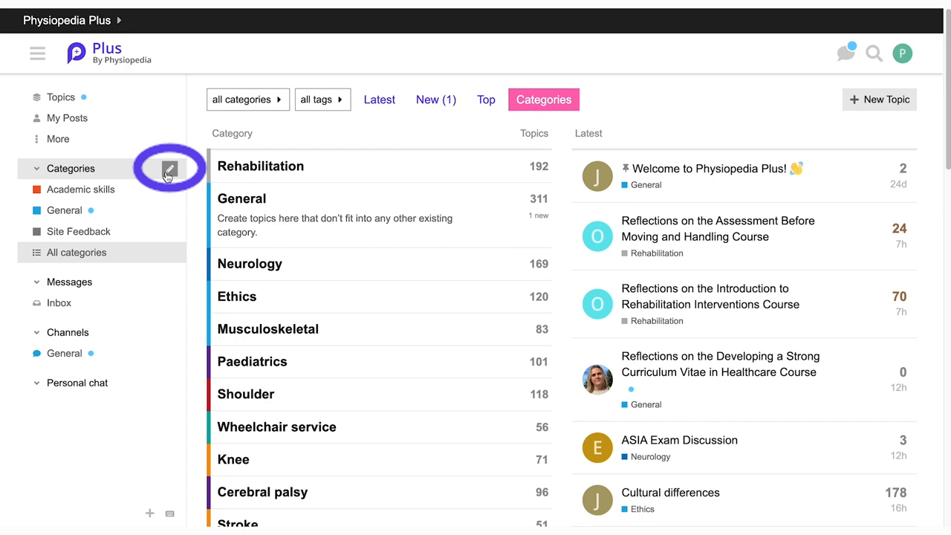
left_click(169, 169)
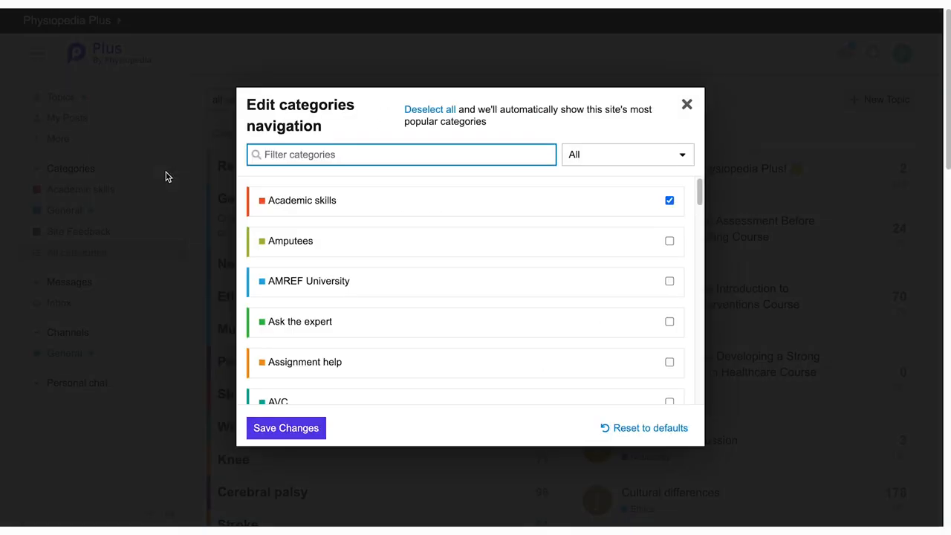
left_click(668, 241)
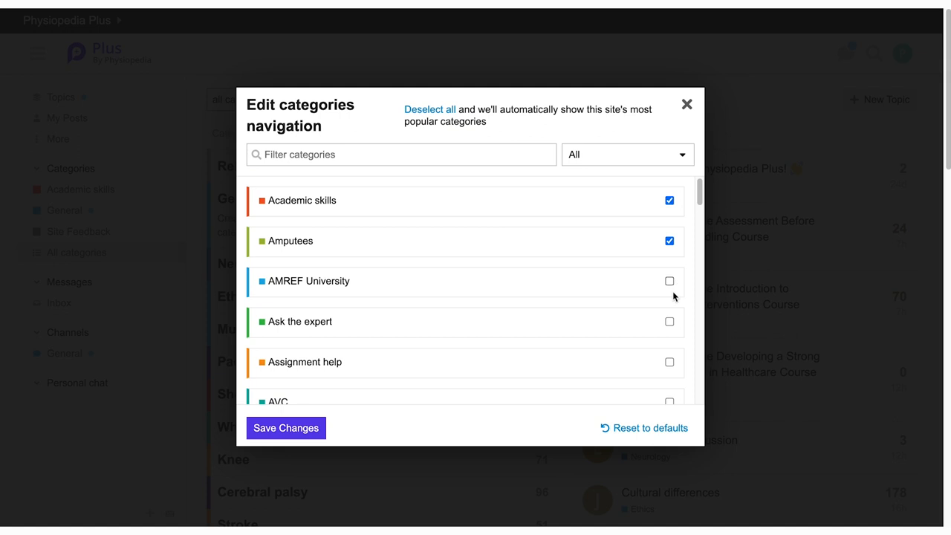
left_click(668, 321)
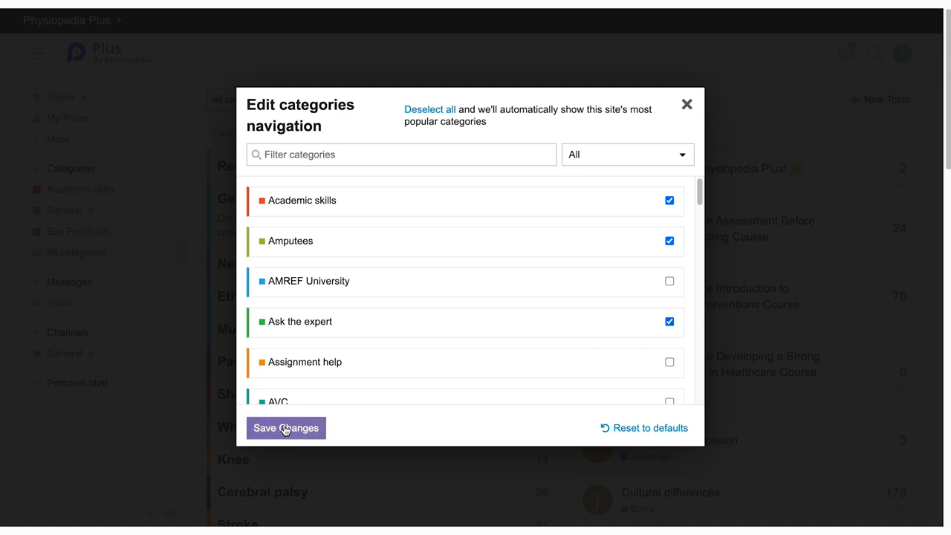
left_click(285, 428)
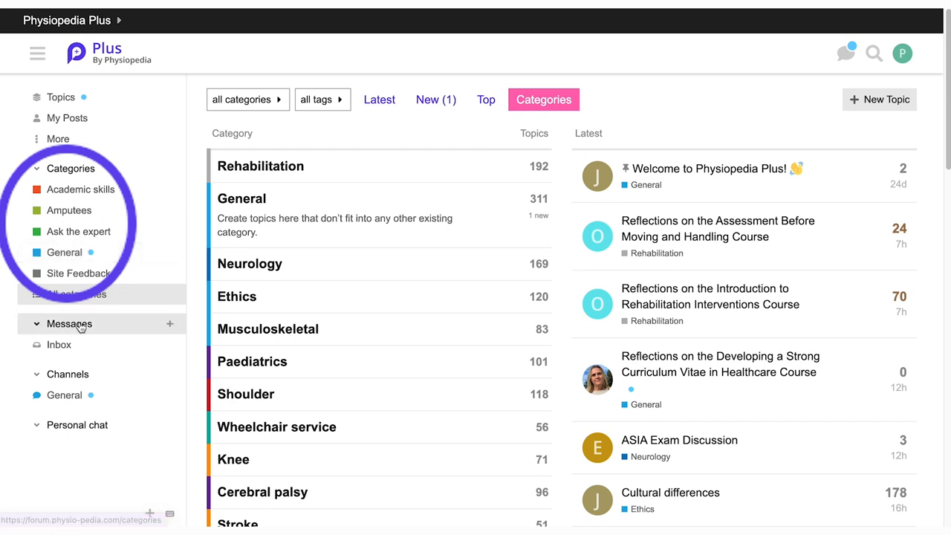
Step: Start a new private message, add jacquie as recipient and send it
left_click(170, 324)
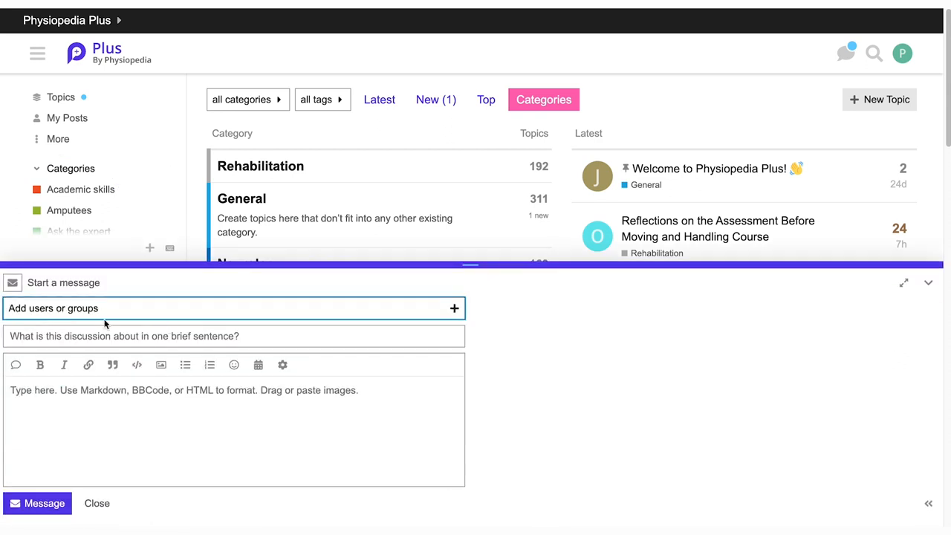
type("jad")
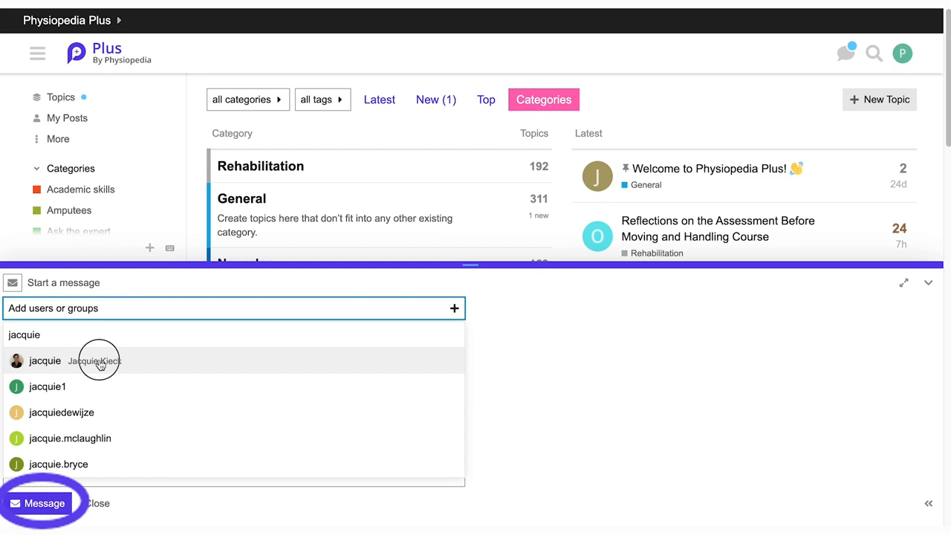
left_click(44, 361)
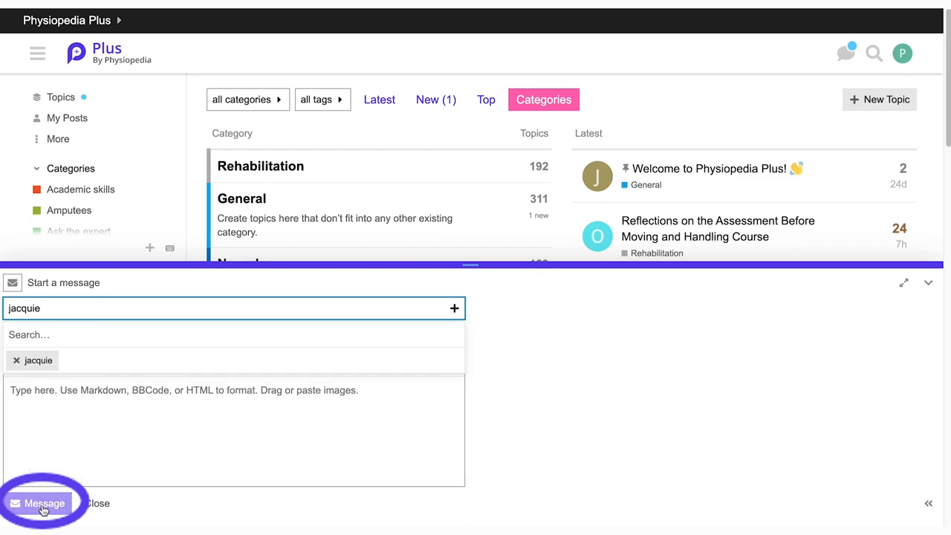
mouse_move(44, 502)
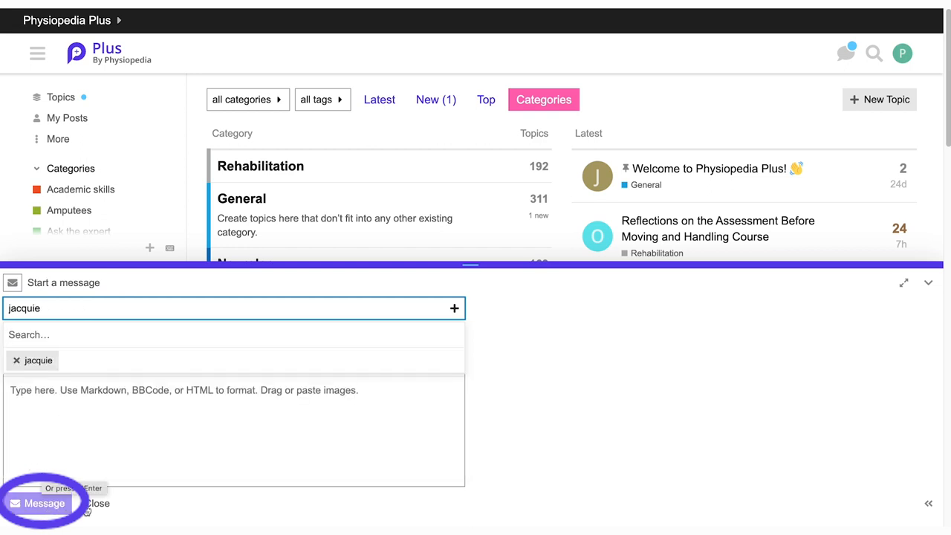
left_click(37, 54)
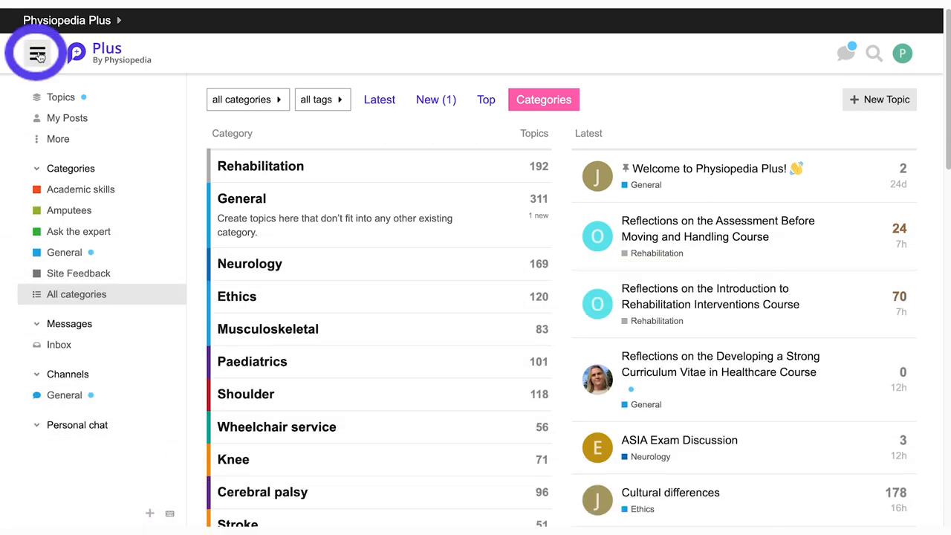
left_click(36, 53)
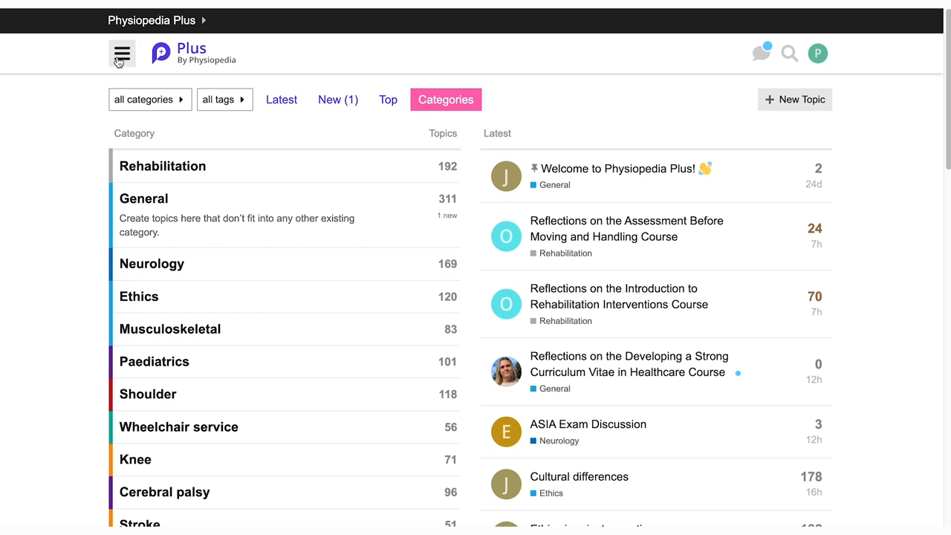
left_click(122, 54)
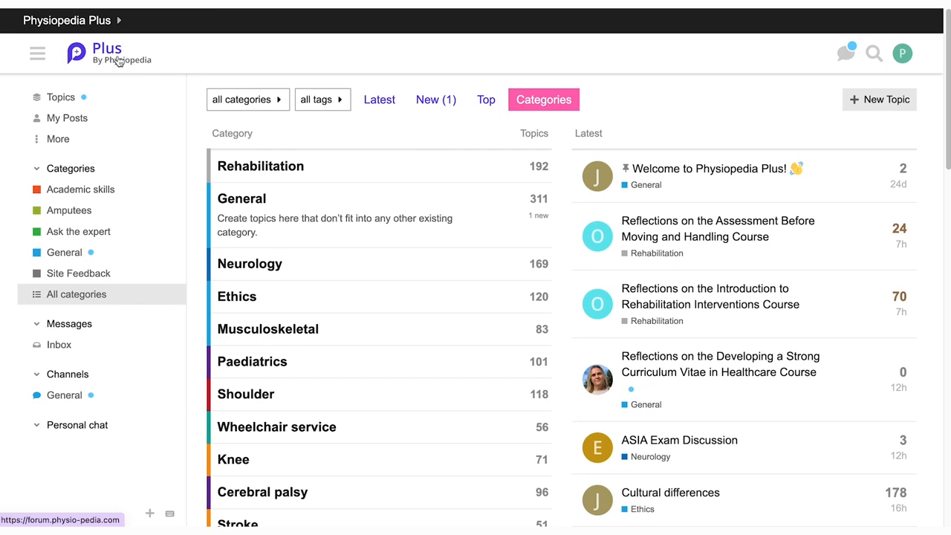